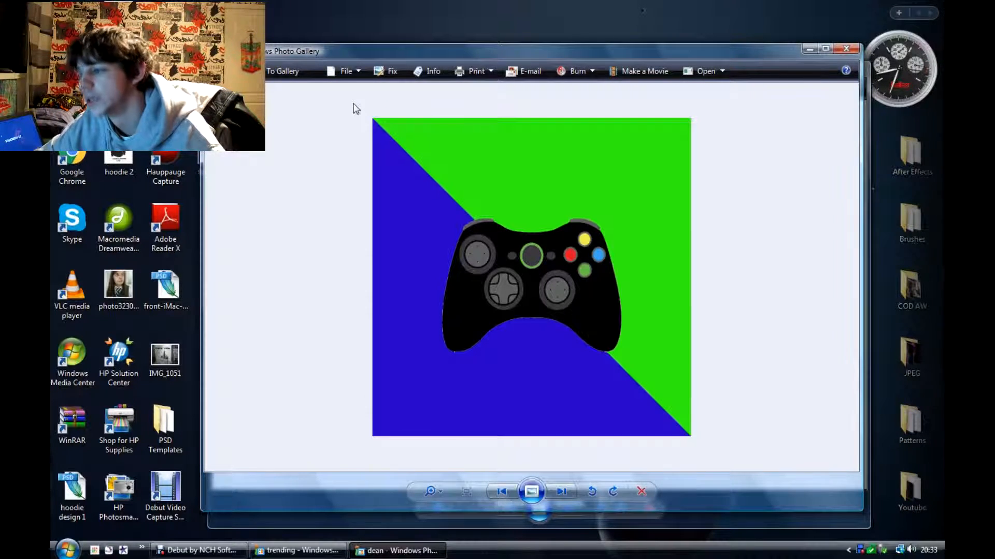
mouse_move(454, 257)
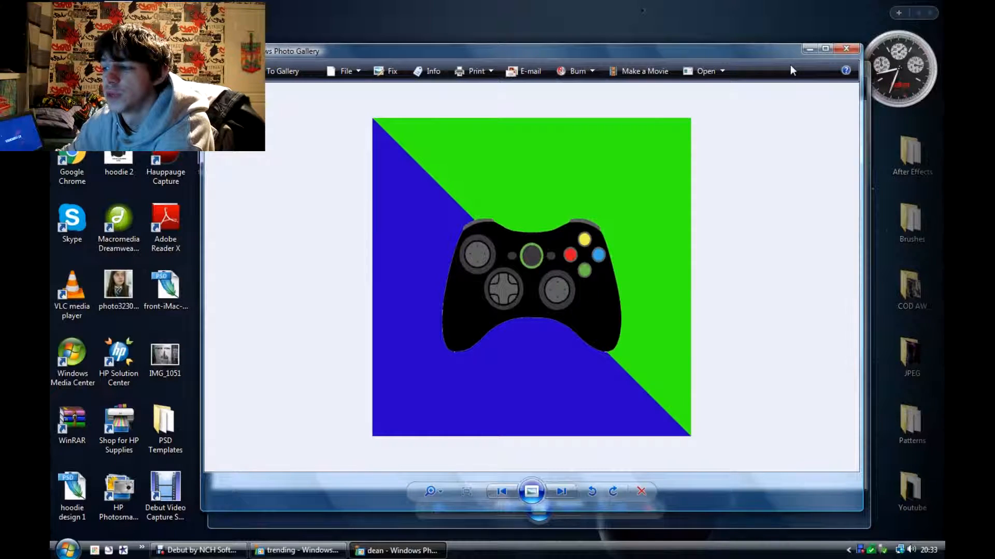
mouse_move(520, 333)
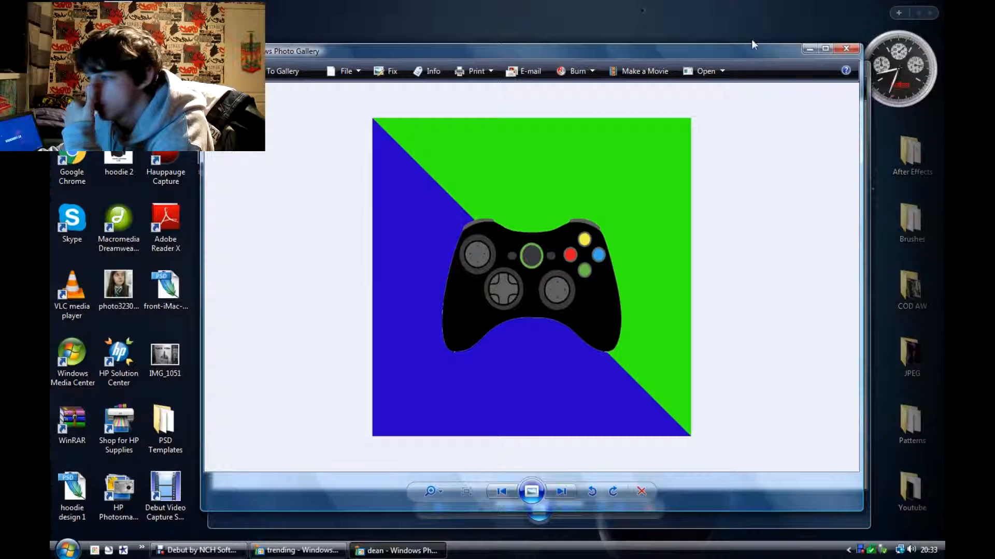
Close the controller logo in Windows Photo Gallery and restore Debut recorder from the taskbar
left_click(559, 491)
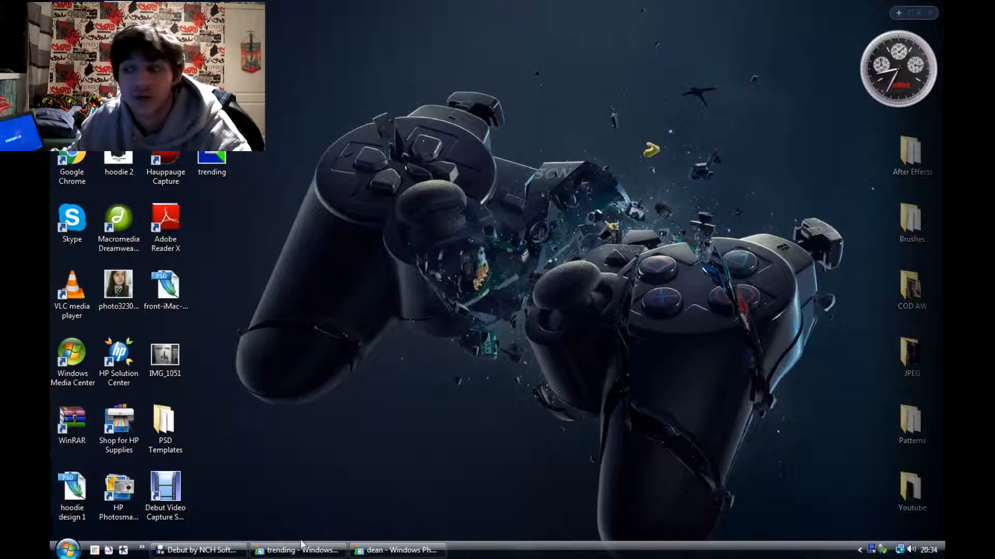
left_click(198, 550)
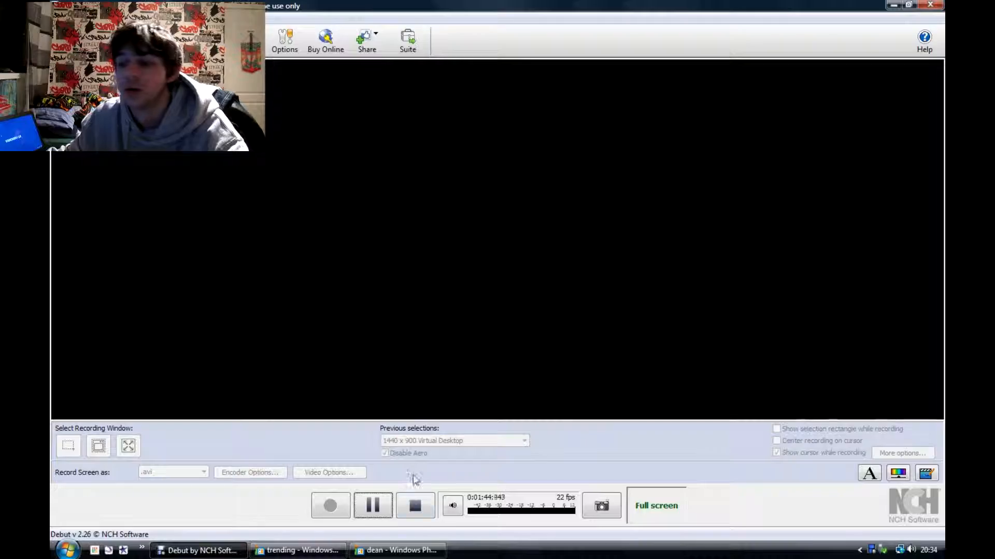